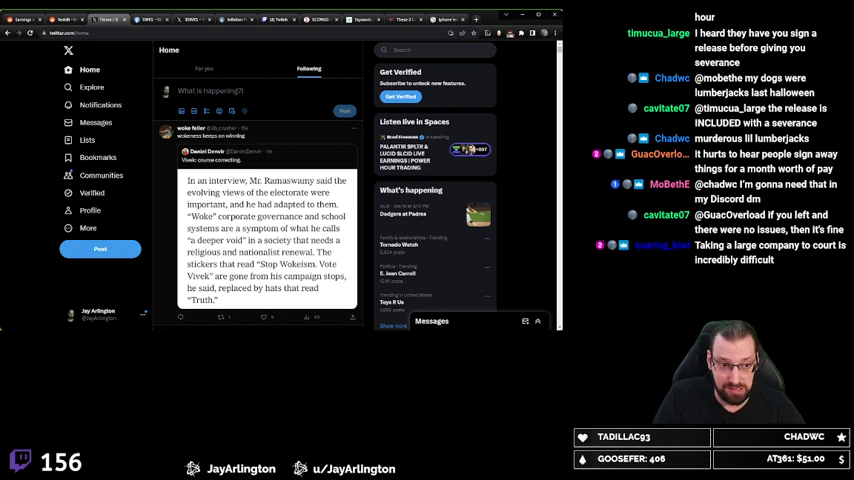
- Scroll through the X home feed before reaching the Finviz SWKS 3-minute chart
scroll(down, 3)
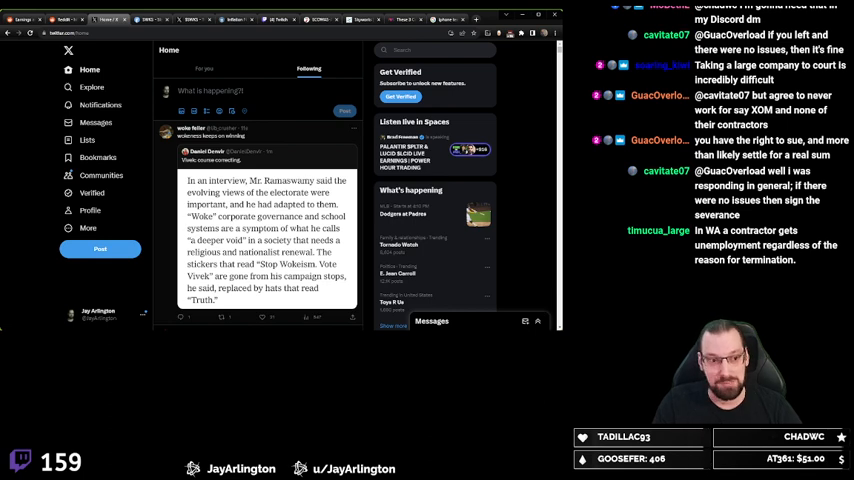
scroll(down, 3)
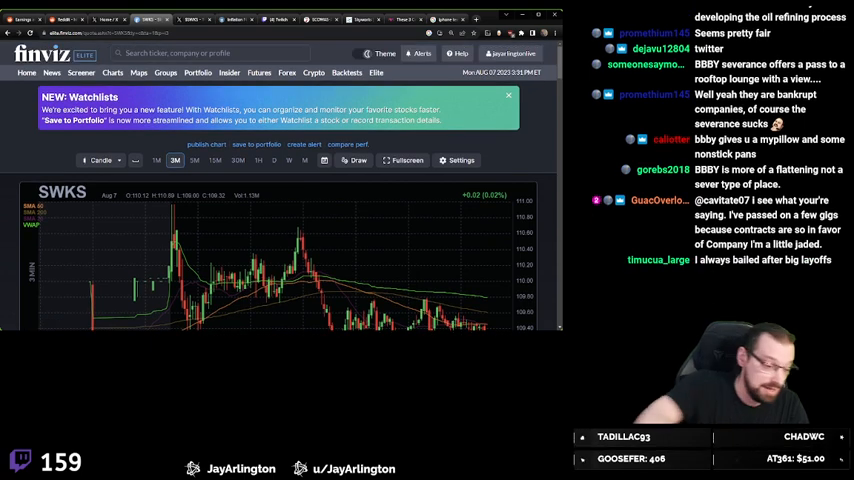
- Type 'yell' while moving from the SWKS chart to the r/stocks Nvidia earnings thread
text(yell)
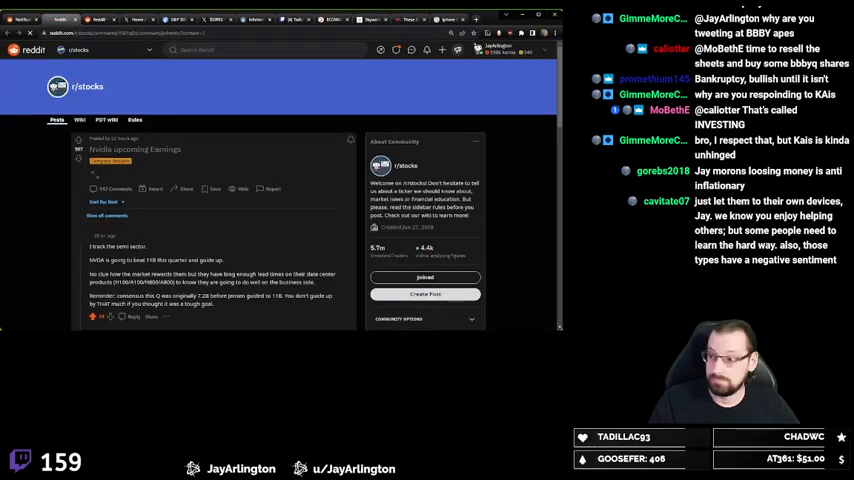
- Scroll down through the r/stocks Nvidia earnings comments
scroll(down, 3)
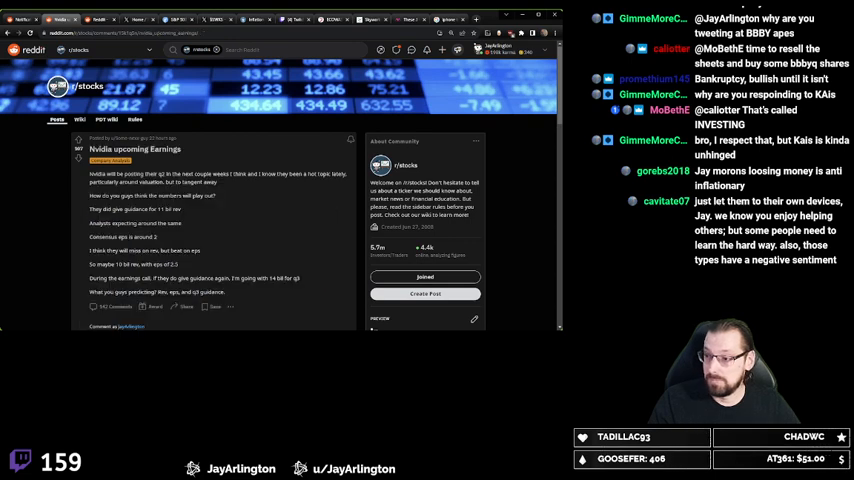
scroll(down, 3)
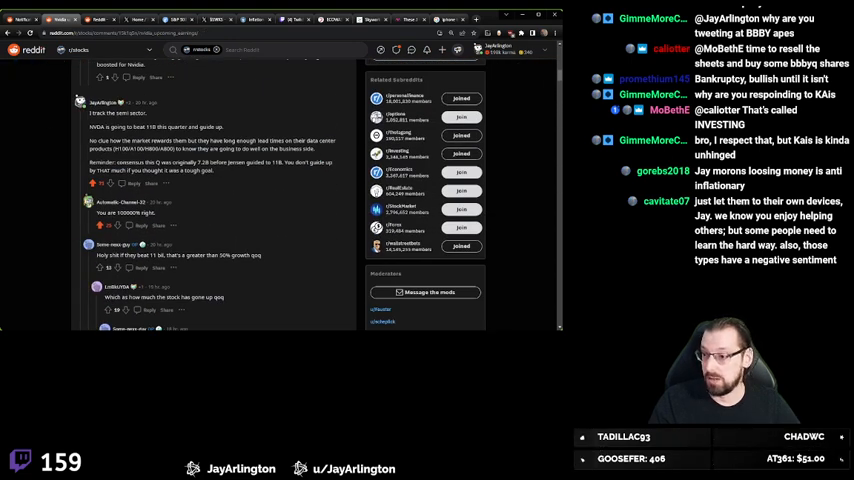
scroll(down, 3)
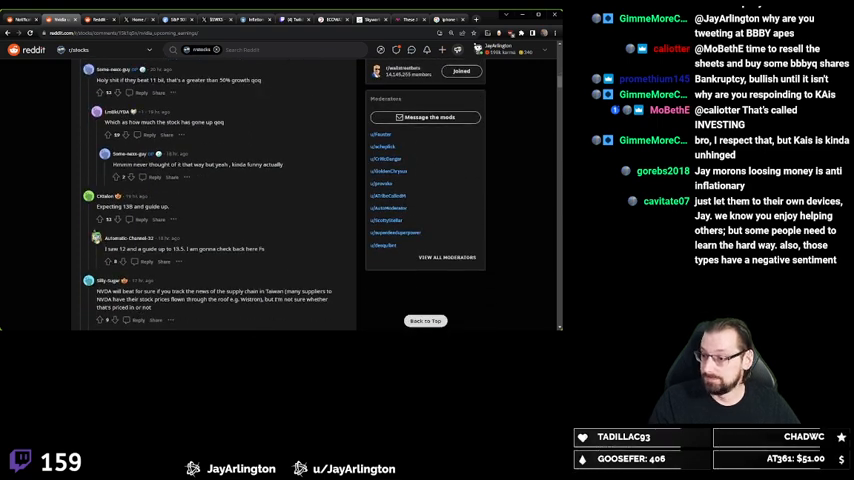
scroll(down, 3)
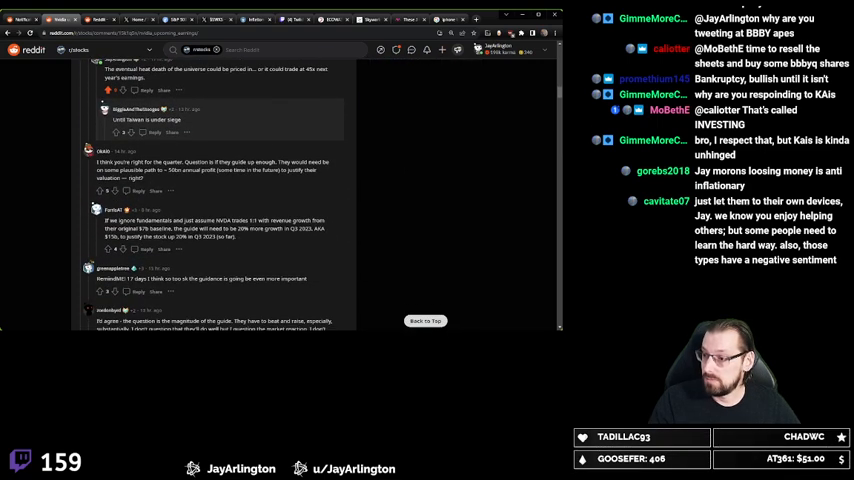
scroll(down, 3)
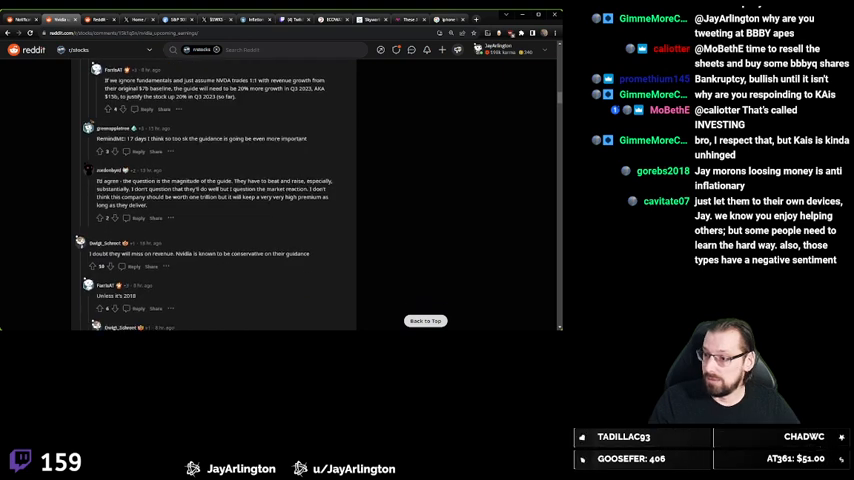
scroll(down, 3)
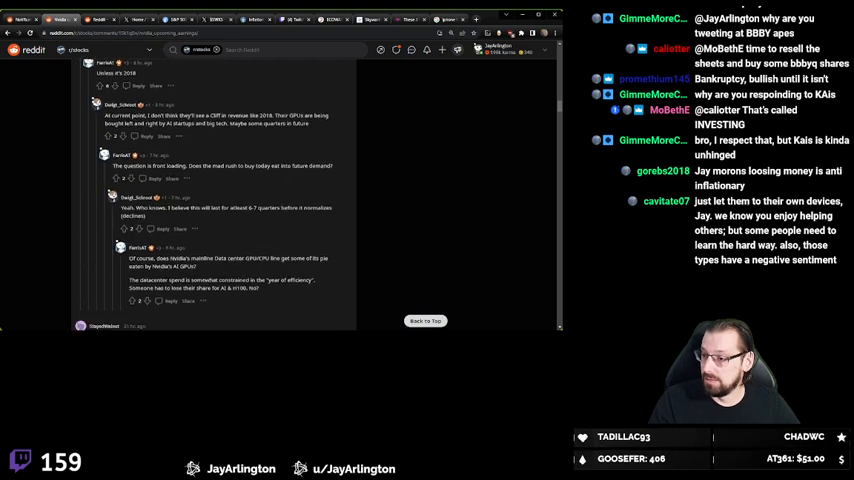
scroll(down, 3)
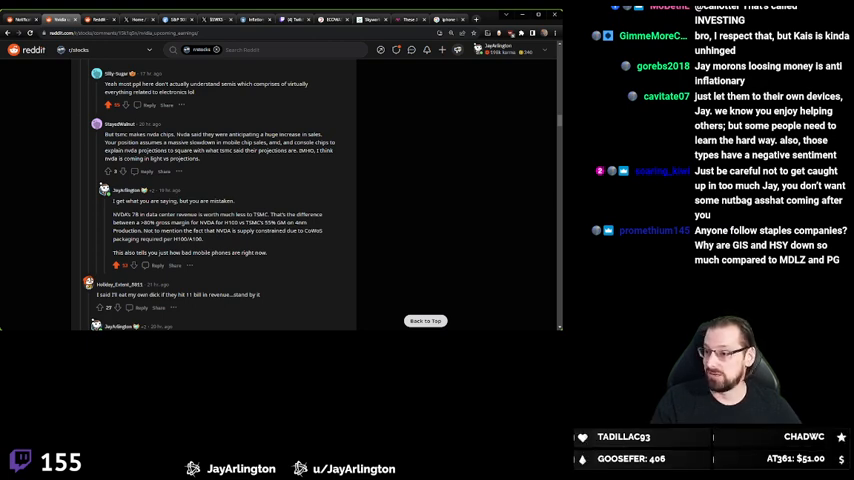
scroll(down, 3)
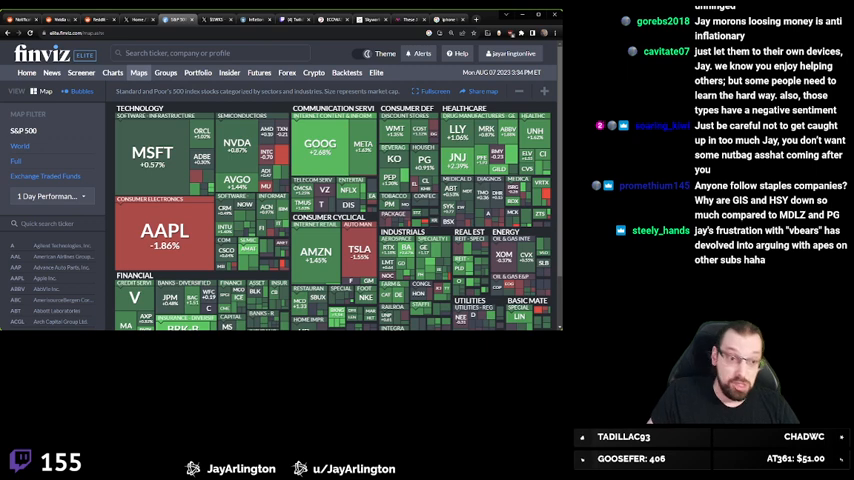
scroll(down, 3)
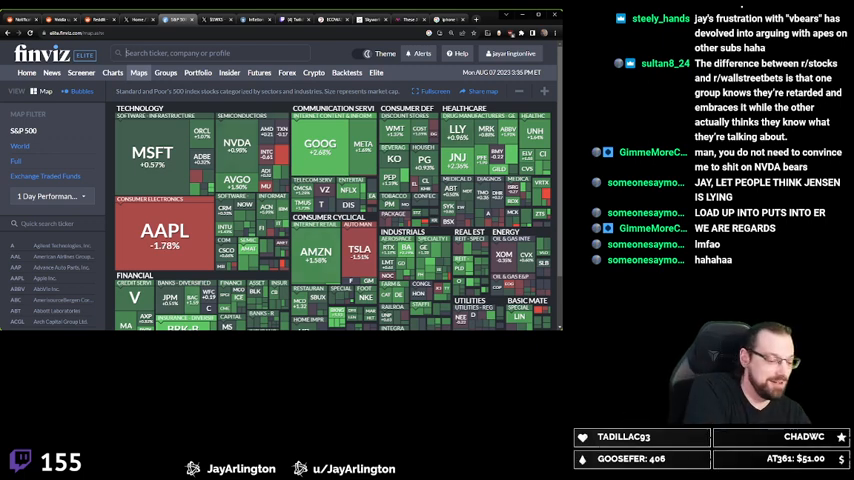
- Search NVDA to view its daily chart, then start the KTOS lookup
text(nvda)
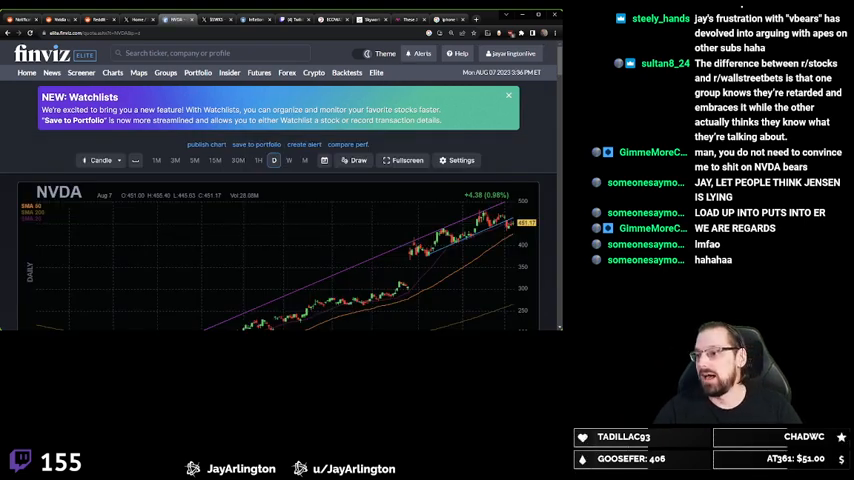
click(175, 160)
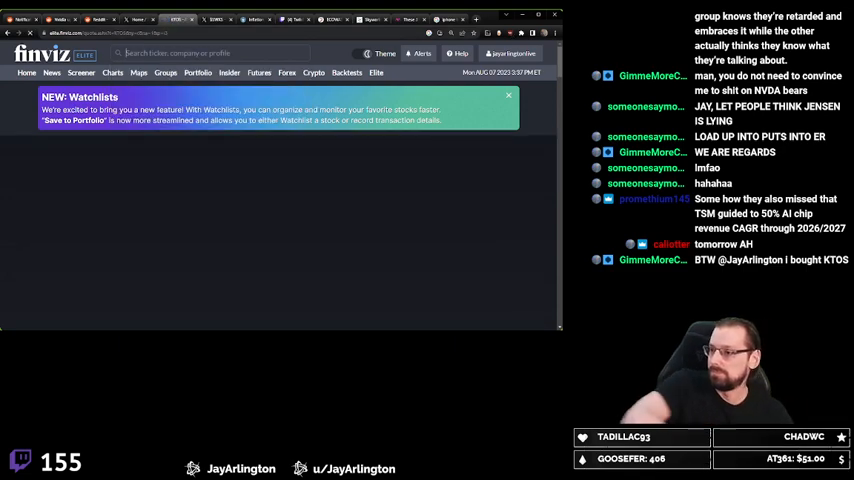
- Scroll the KTOS quote page down to the financials and analyst ratings
click(509, 96)
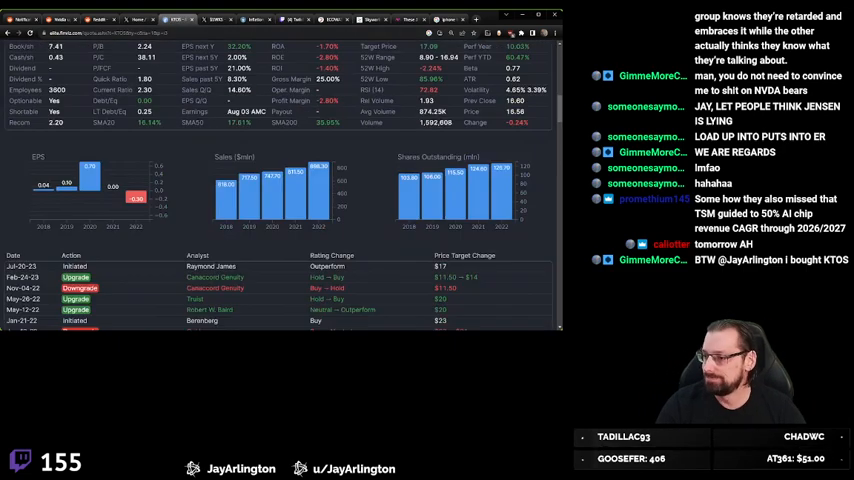
scroll(down, 3)
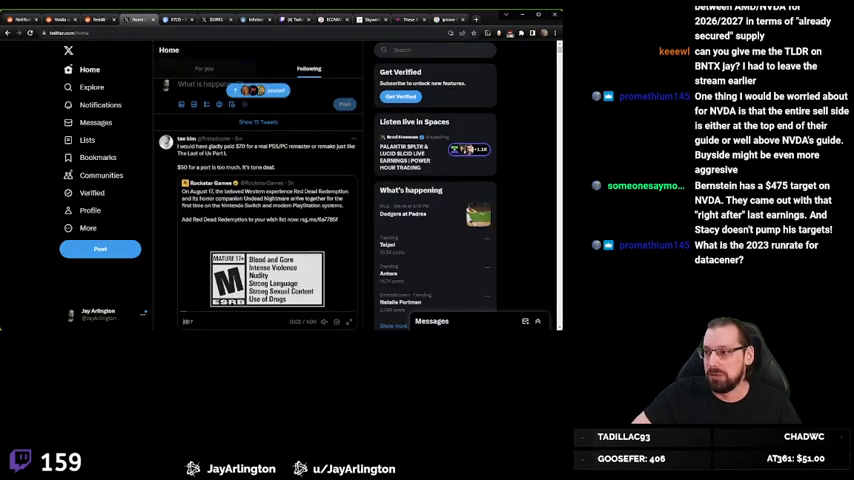
- Search X for $BNTX and scroll through the resulting posts
click(432, 50)
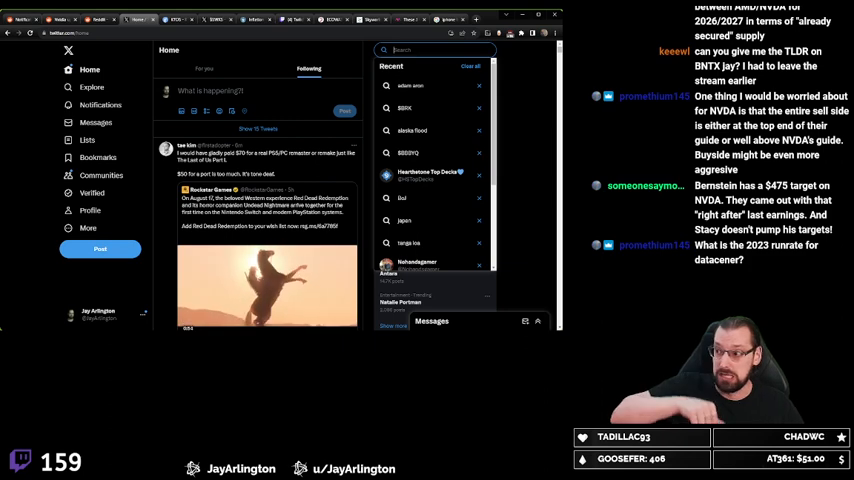
click(435, 49)
text($BNTX)
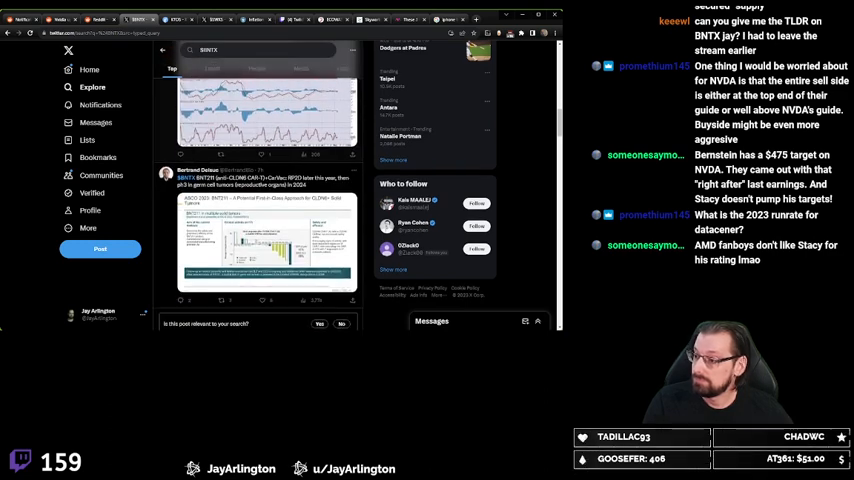
scroll(down, 3)
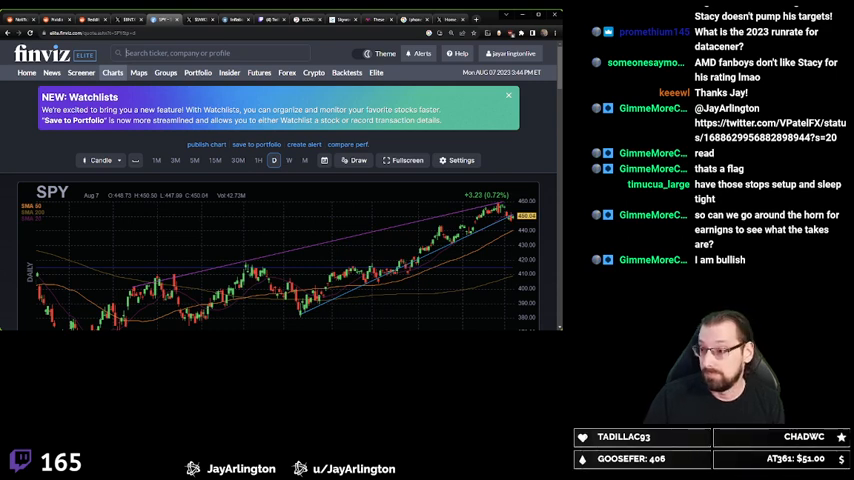
- Enter 'pltr' in the Finviz ticker search from the SPY daily chart
text(pltr)
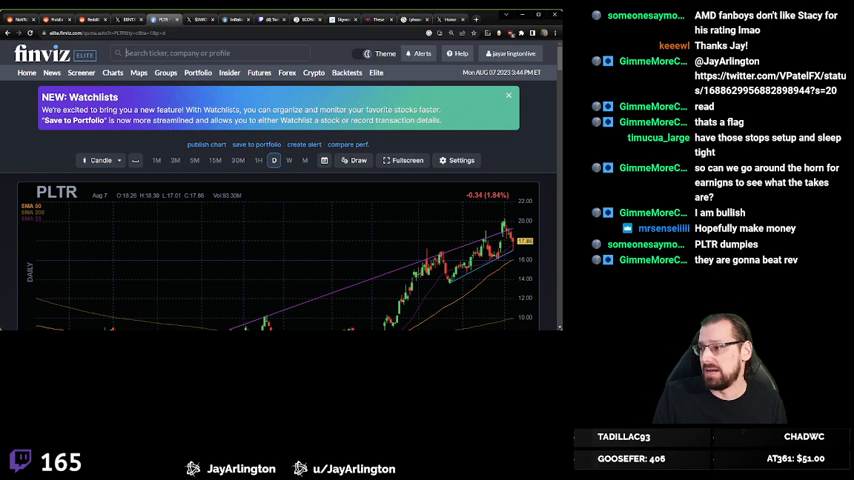
click(508, 96)
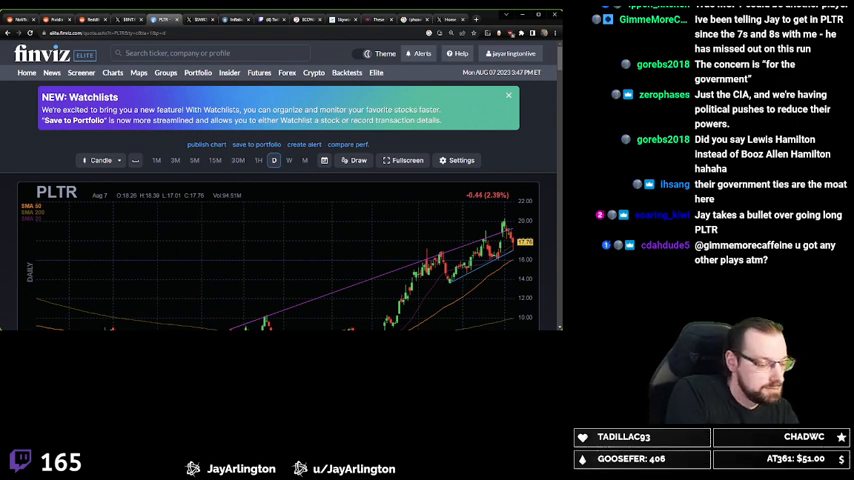
- Load the BAH daily chart and scroll to the full history and RSI panel
text(bh)
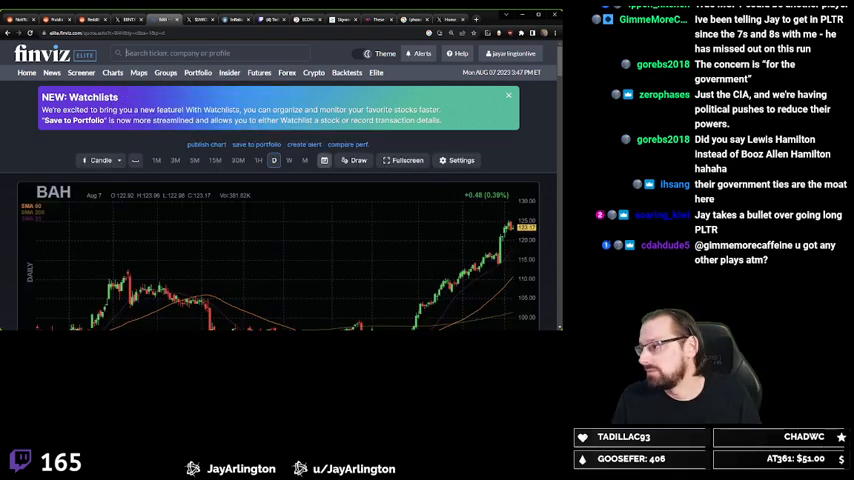
click(509, 96)
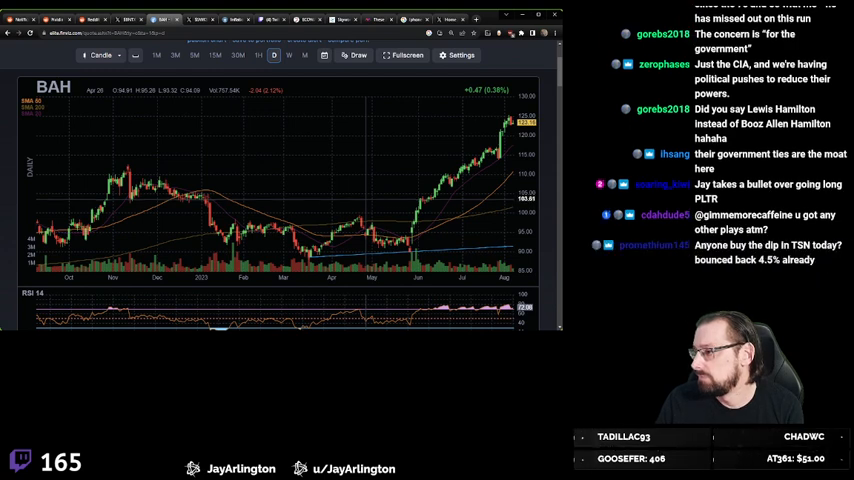
scroll(down, 3)
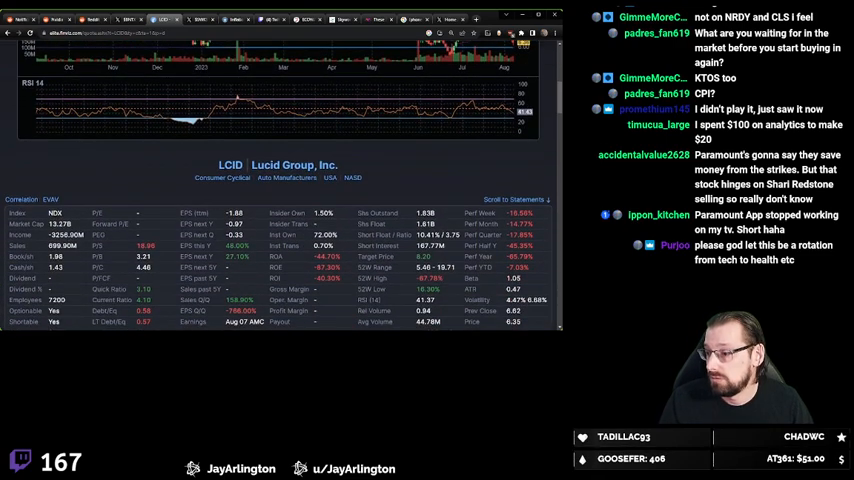
- Scroll the LCID quote page past the chart to the fundamentals table
scroll(down, 3)
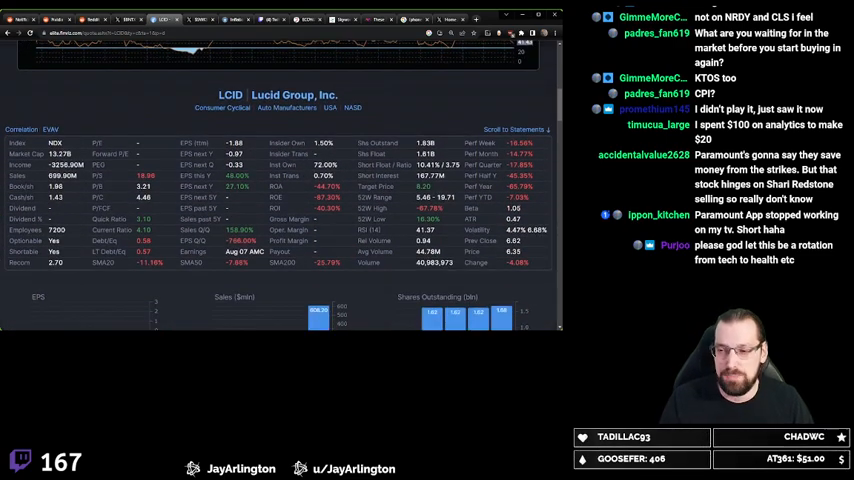
scroll(down, 3)
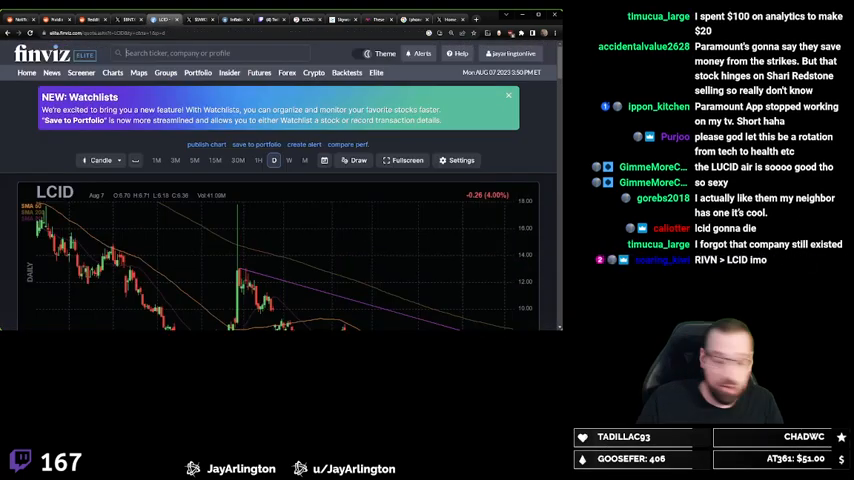
- Enter SWKS in the ticker search, correcting the 'skwd' typo
text(skwd)
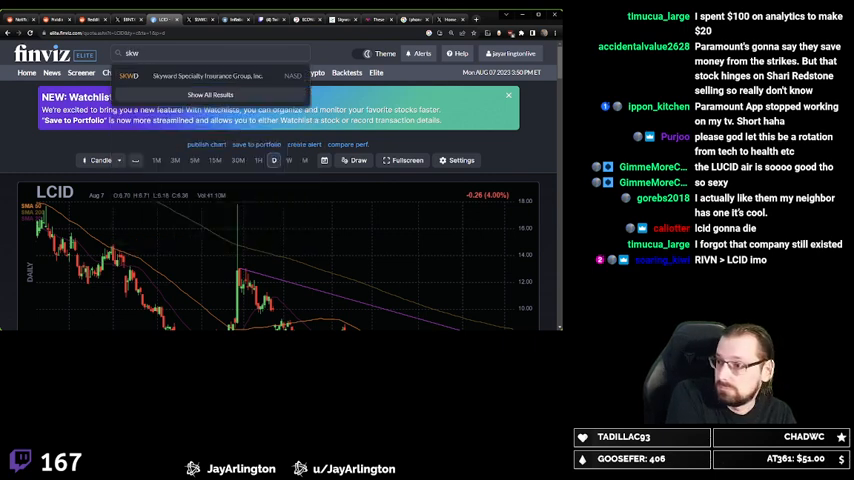
text(swks)
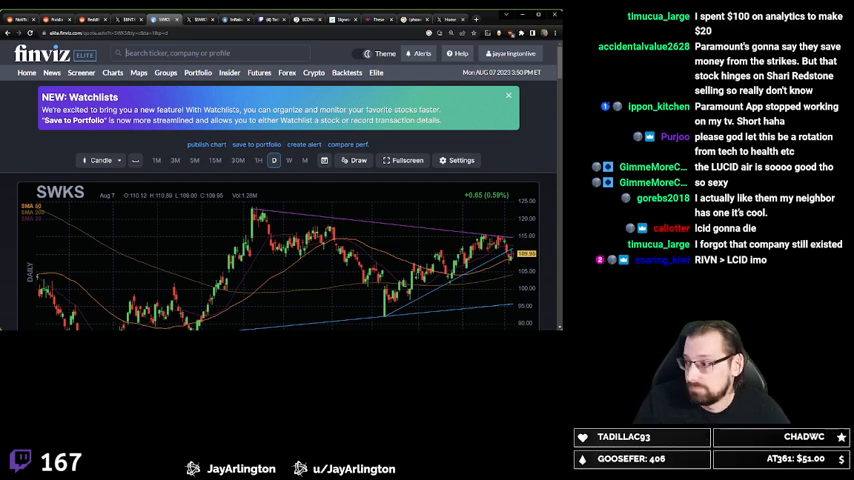
- Switch the SWKS chart to the 1H timeframe, showing price history since mid-July
click(175, 160)
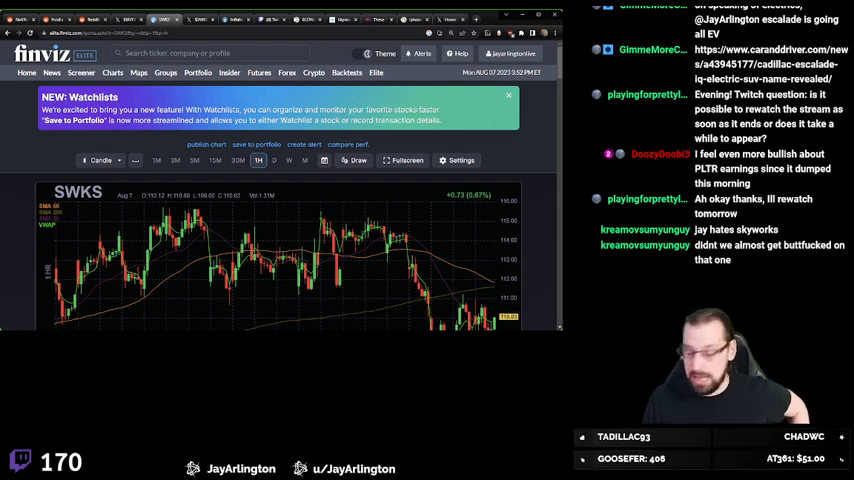
click(508, 96)
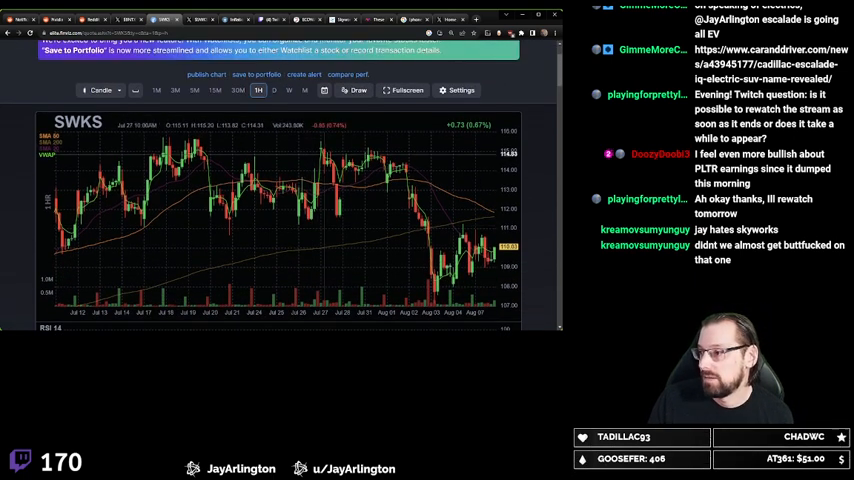
- Bring Skyworks' fundamentals table and EPS, sales and shares-outstanding charts on screen
click(274, 90)
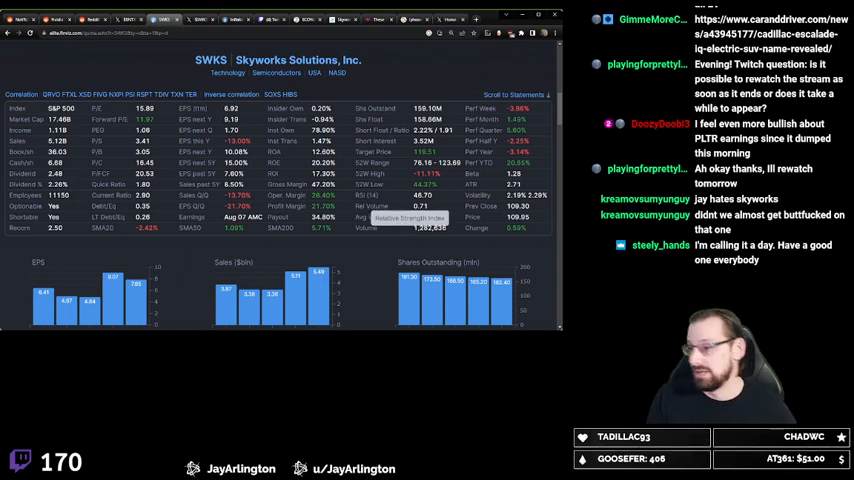
- Return to the top of the page and the SWKS daily candlestick chart with trendlines
scroll(down, 3)
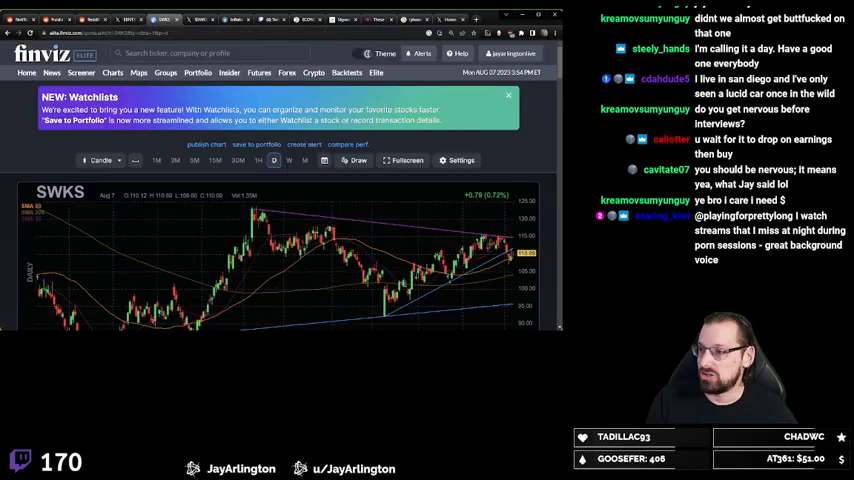
- Look up CHGG and view Chegg's fundamentals table with its earnings date
text(chg)
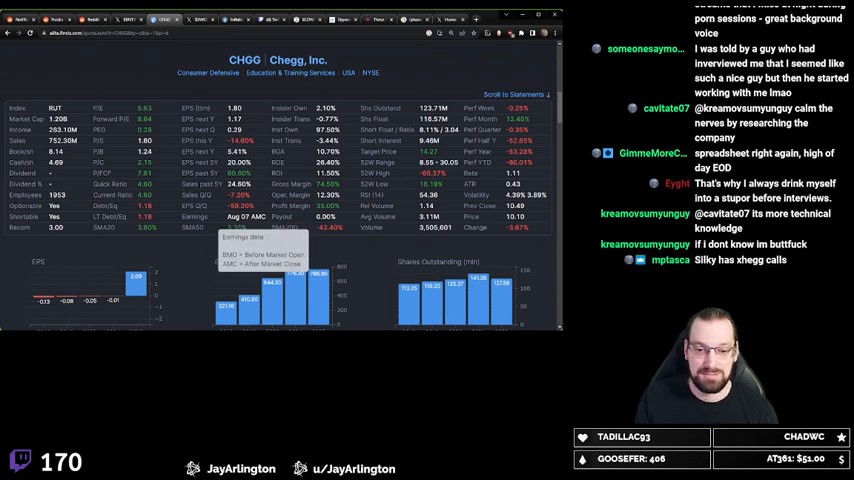
- Show the CHGG daily chart with its downtrend line and RSI 14 panel
scroll(down, 3)
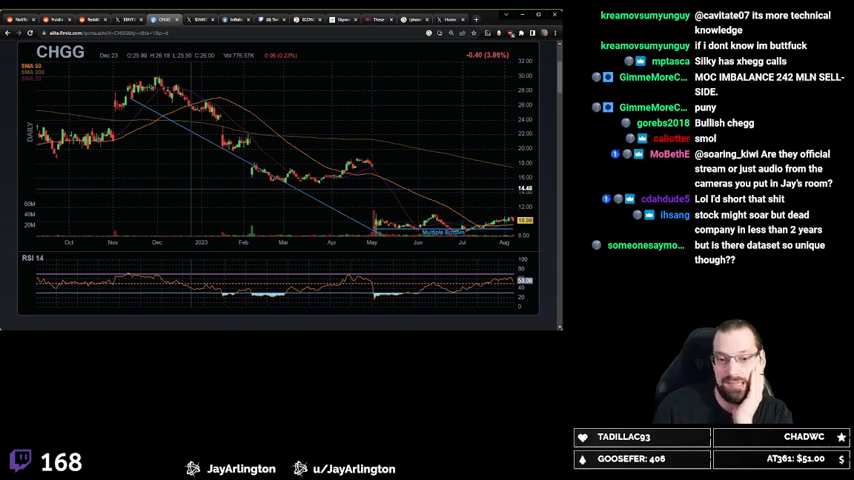
- Scroll back to the top of the CHGG page showing its daily chart header
scroll(down, 3)
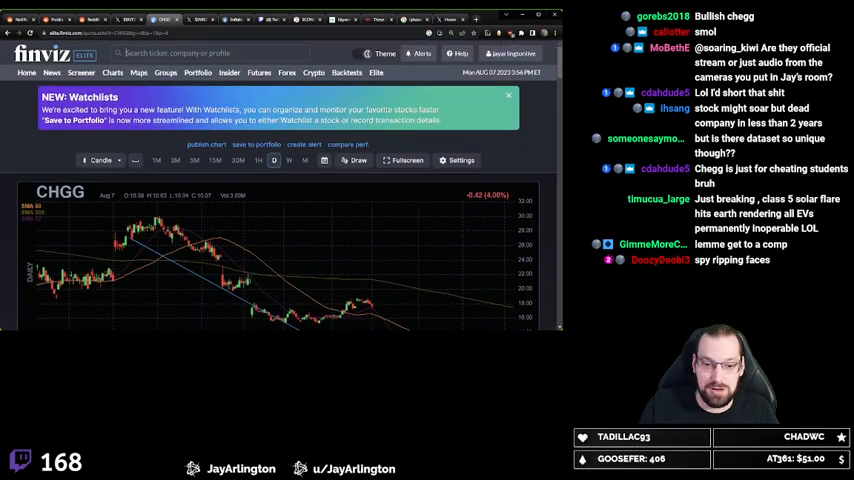
- View the SPY daily chart, then begin searching for another ticker
text(spy)
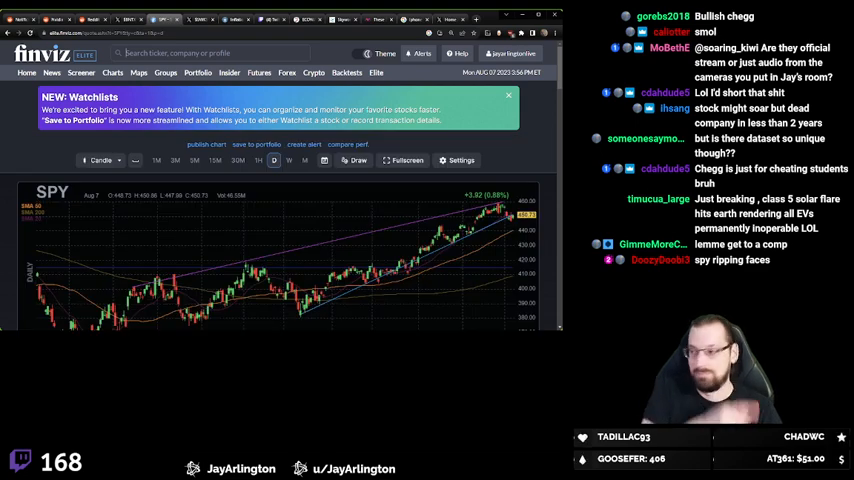
click(174, 160)
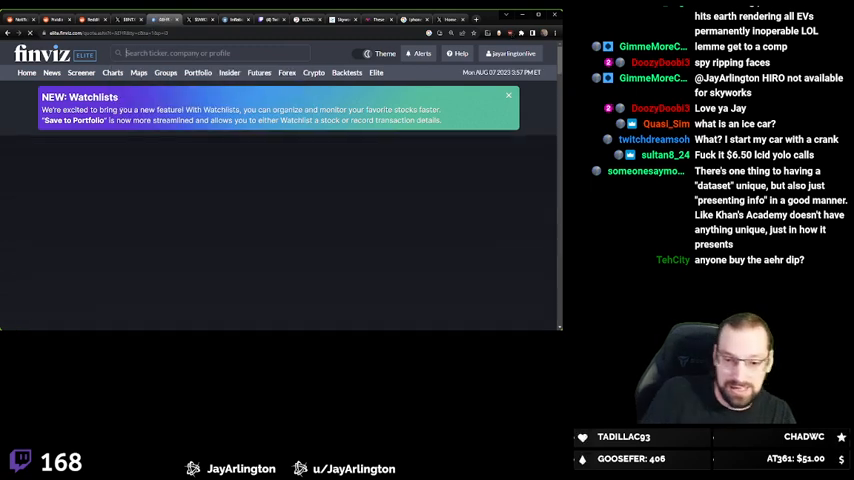
- Scroll the X feed and open Bob Elliott's post on gas prices undoing Fed inflation progress
click(508, 96)
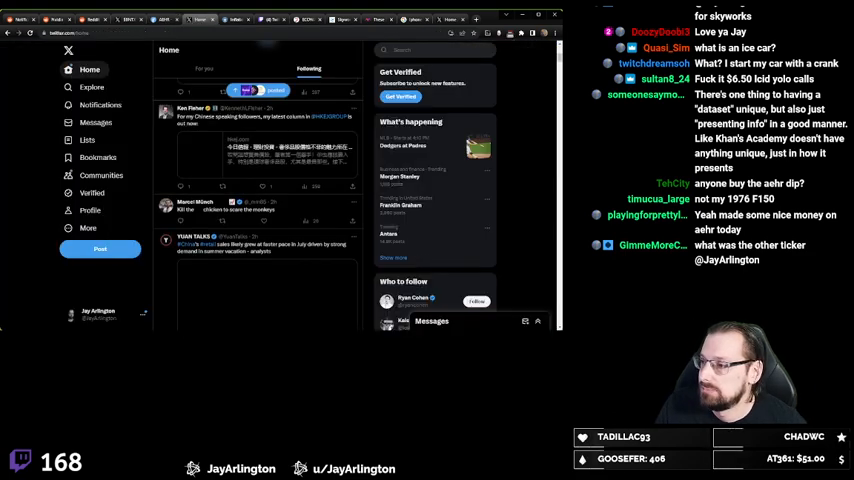
scroll(down, 3)
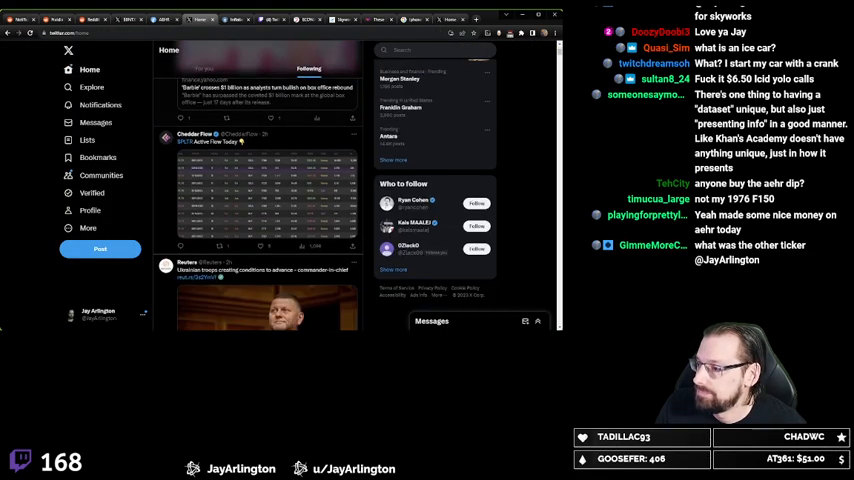
scroll(down, 3)
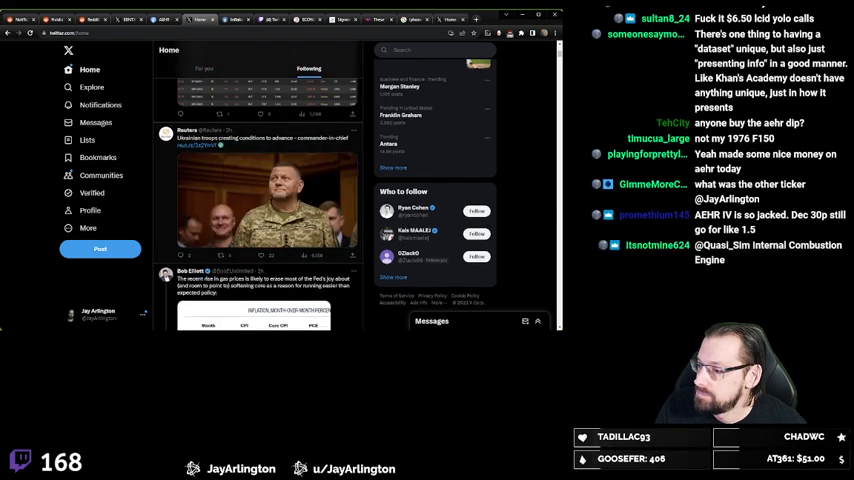
scroll(down, 3)
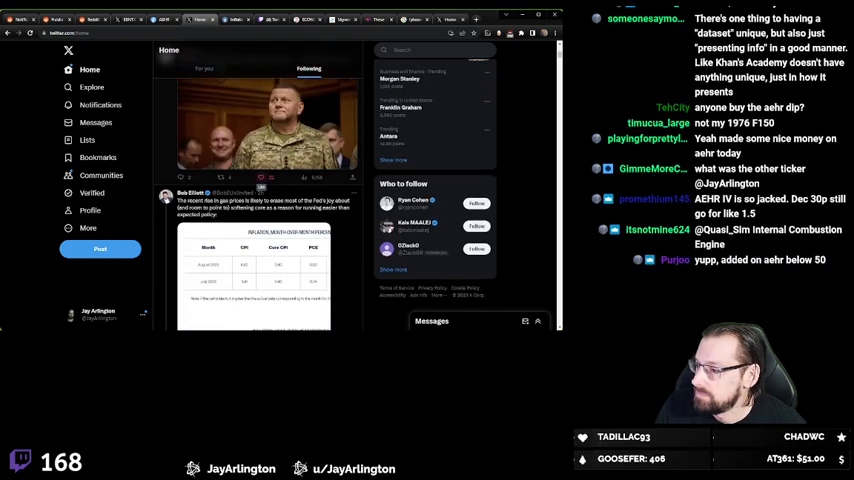
scroll(down, 3)
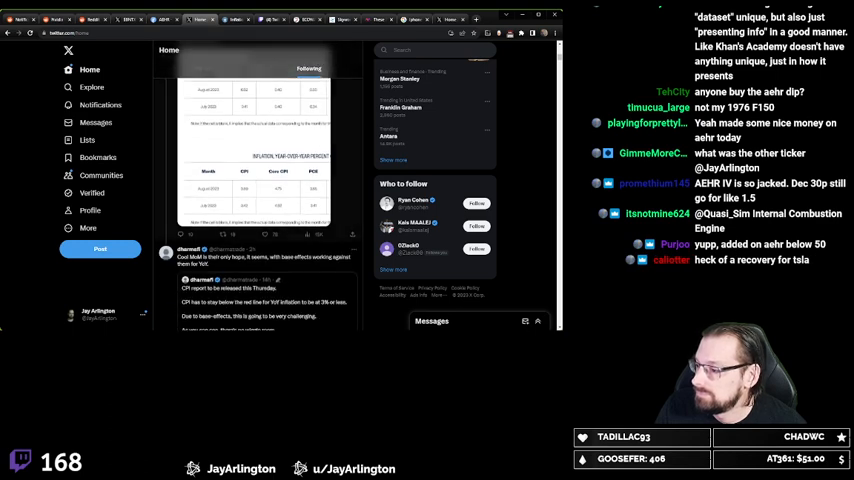
scroll(down, 3)
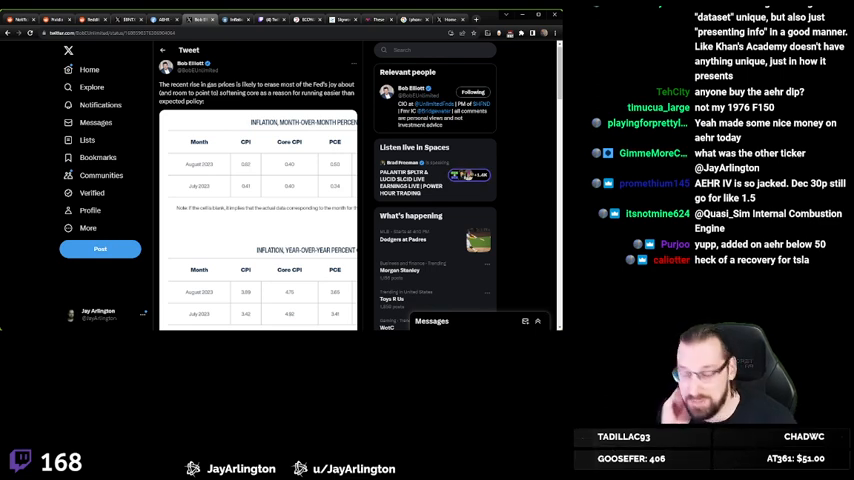
scroll(down, 3)
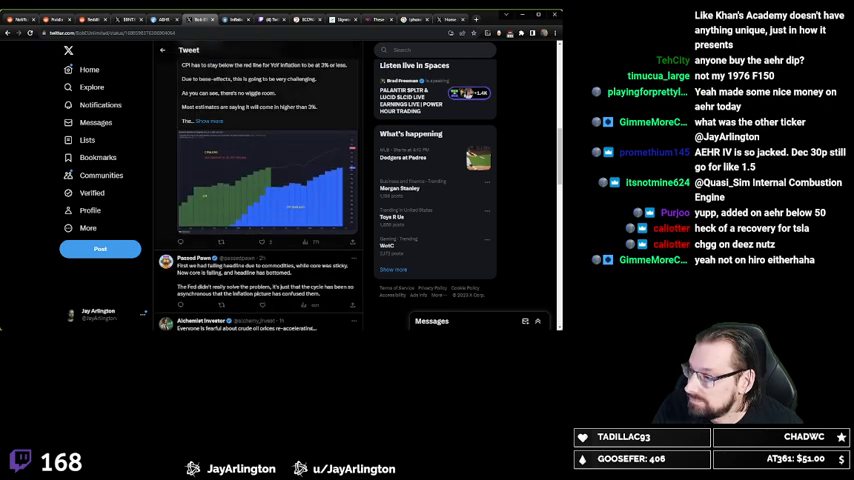
scroll(down, 3)
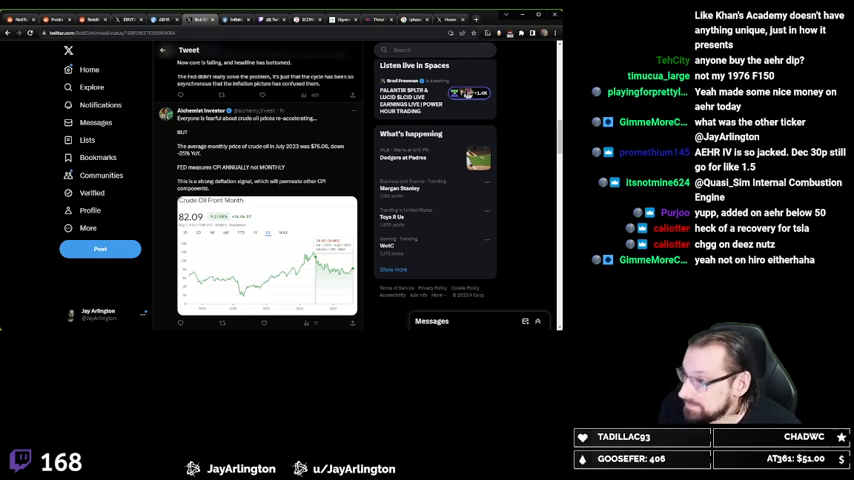
scroll(down, 3)
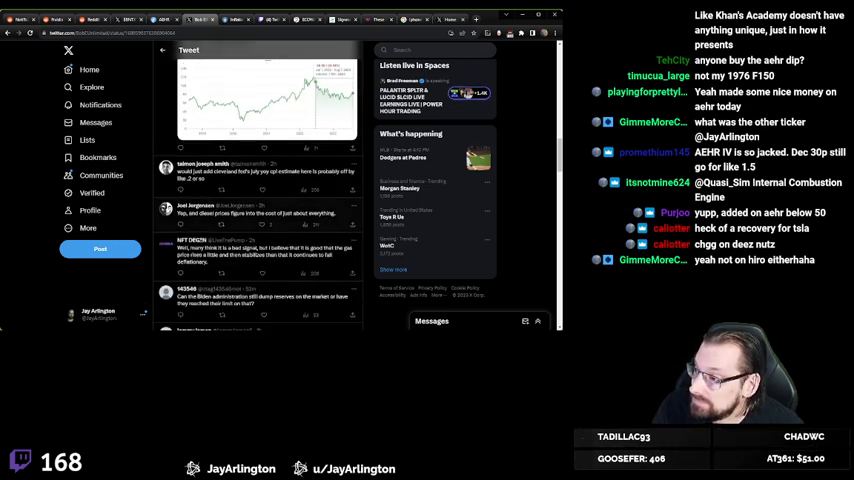
scroll(down, 3)
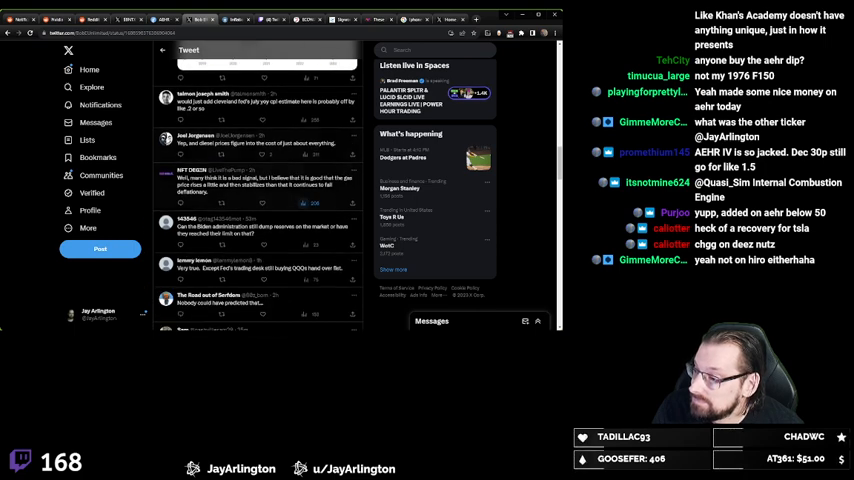
scroll(down, 3)
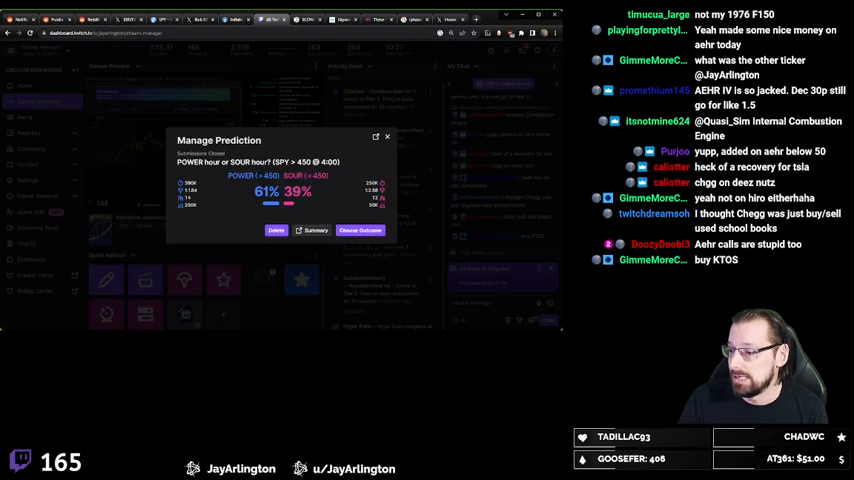
- Open the SPY power-hour prediction's outcome list and pick POWER (> 450)
click(359, 230)
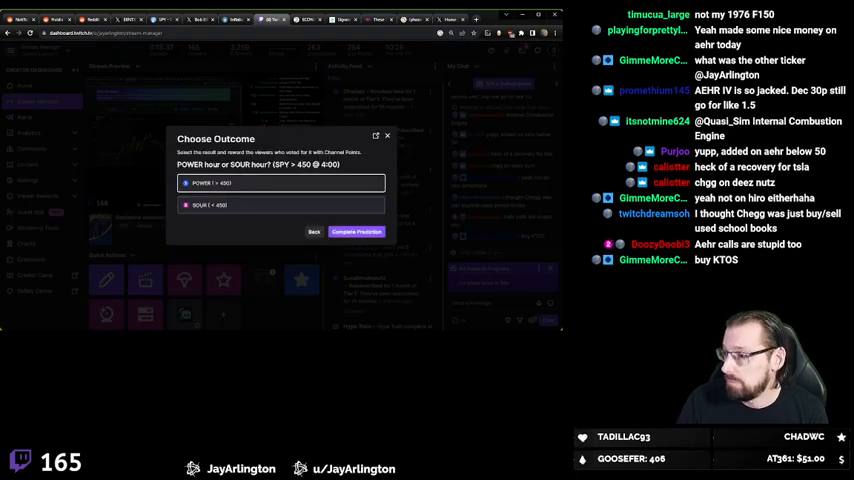
click(387, 135)
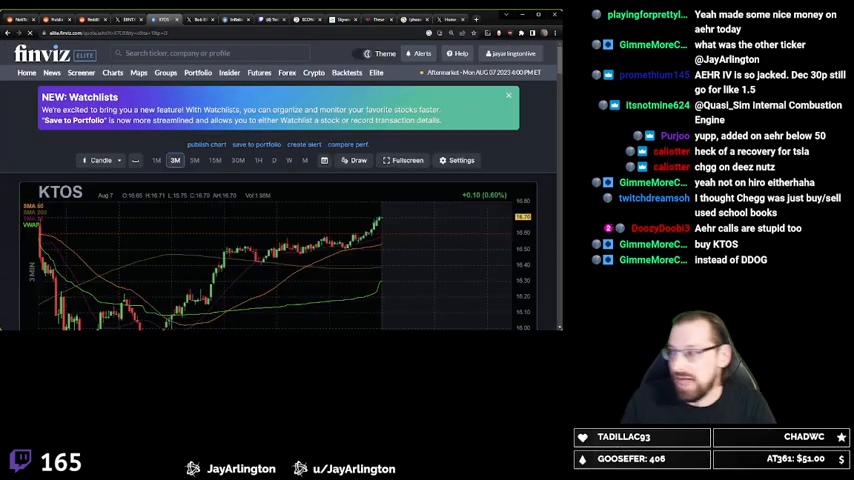
- Look up NVDA and show its D (daily) candlestick chart instead of KTOS
click(273, 160)
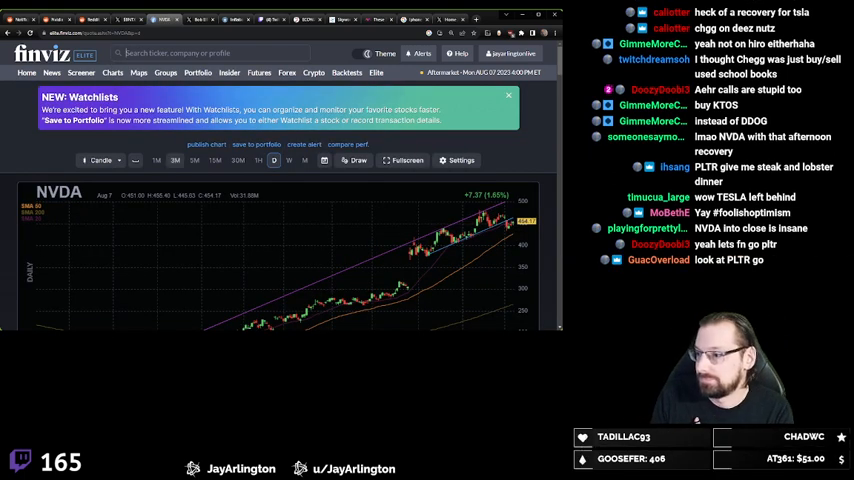
- Show NVDA in 3-minute candles, then search for the PLTR chart
click(174, 160)
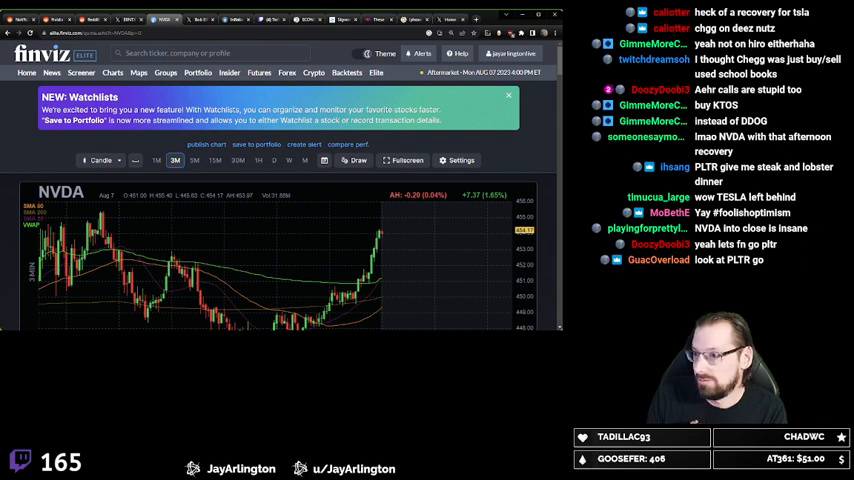
text(pltr)
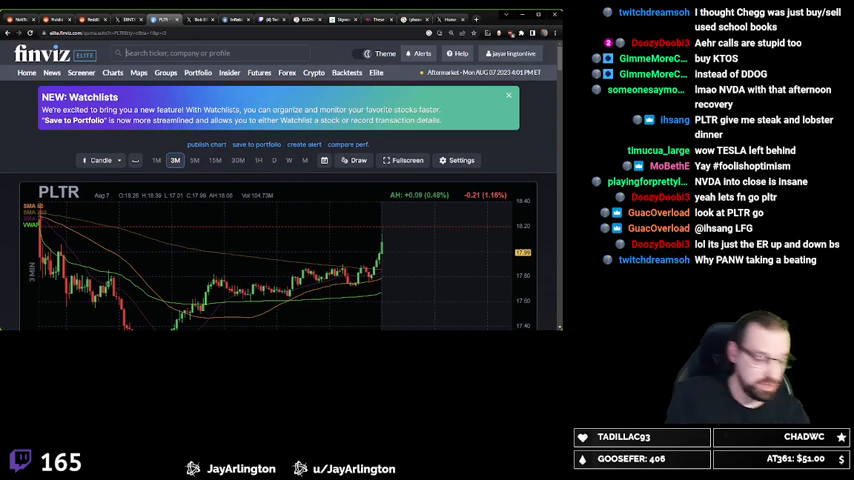
- Enter 'swks' in the Finviz ticker search after a mistyped 'skw'
text(skw)
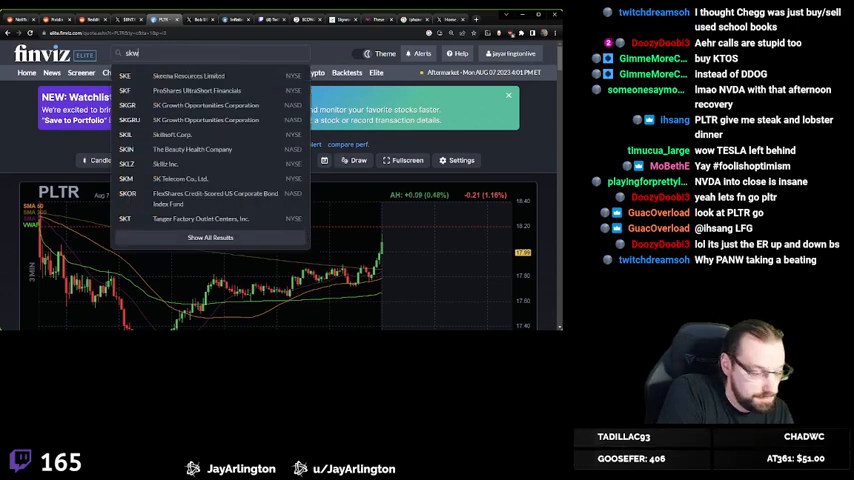
text(swks)
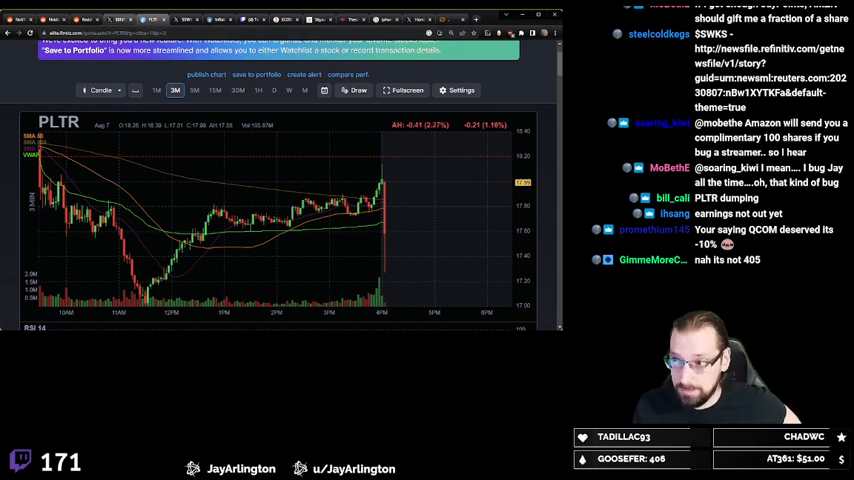
- Search $PLTR on X and show its Latest posts
click(118, 19)
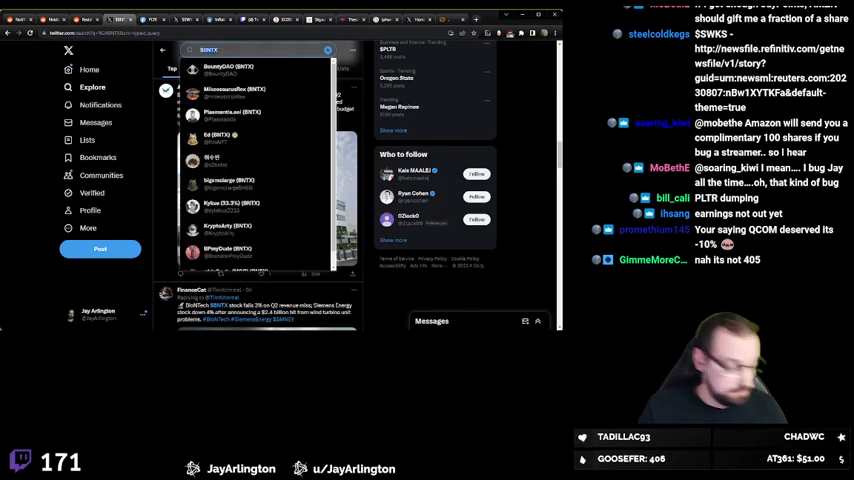
text($PLTR)
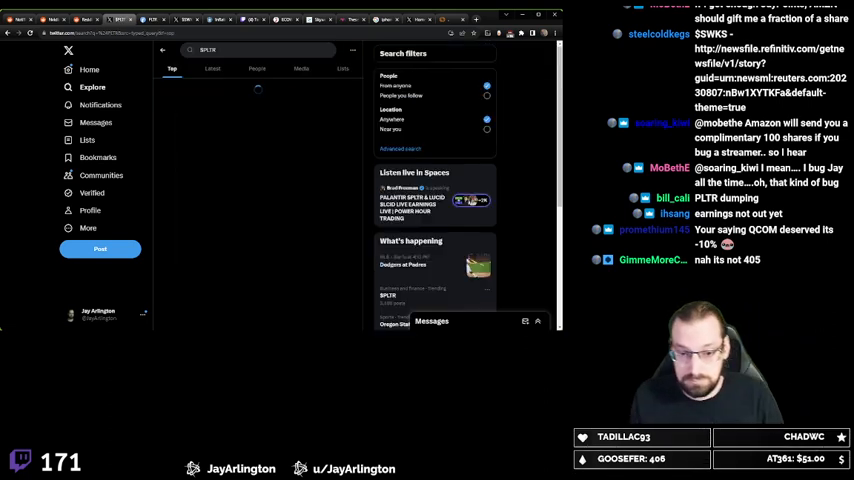
click(212, 68)
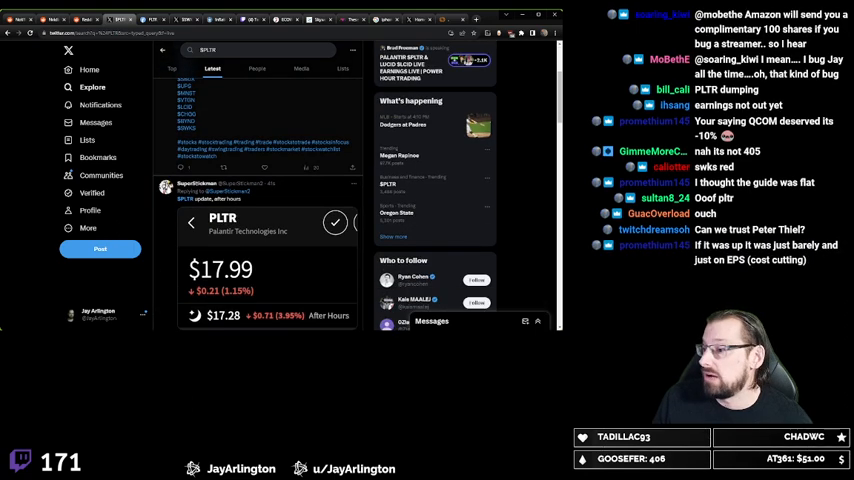
scroll(down, 3)
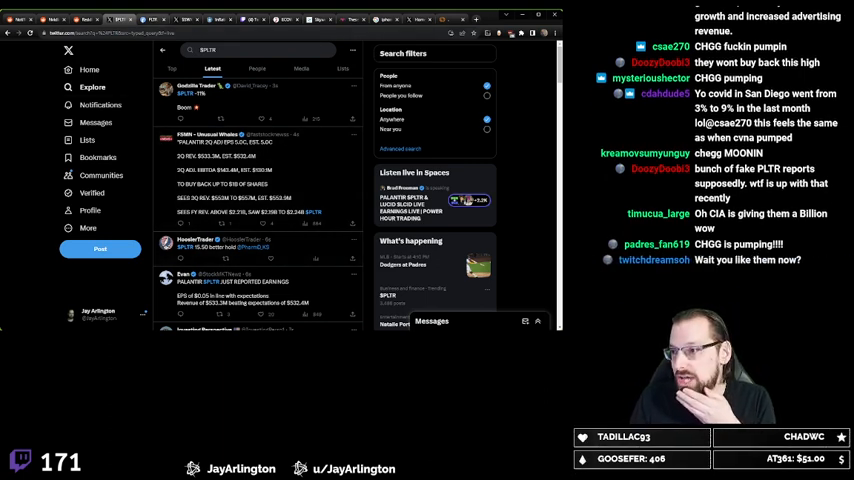
- Look up 'chgg' in the Finviz ticker search to load its 3-minute chart
click(152, 18)
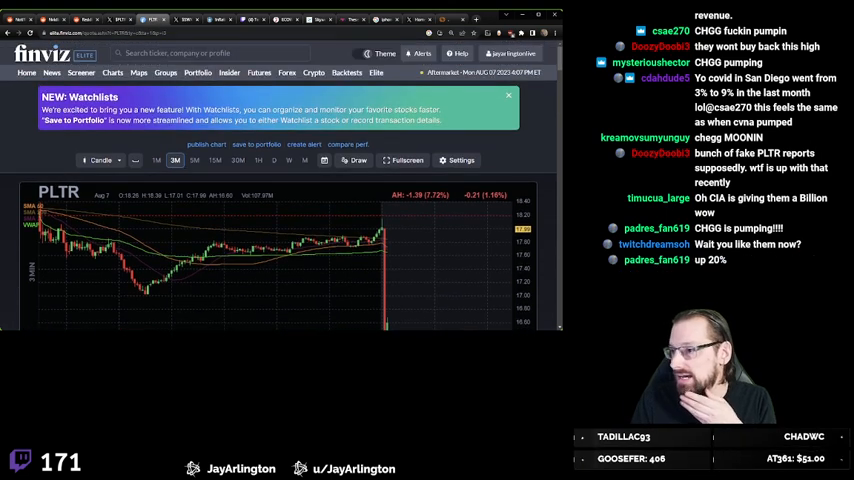
text(chgg)
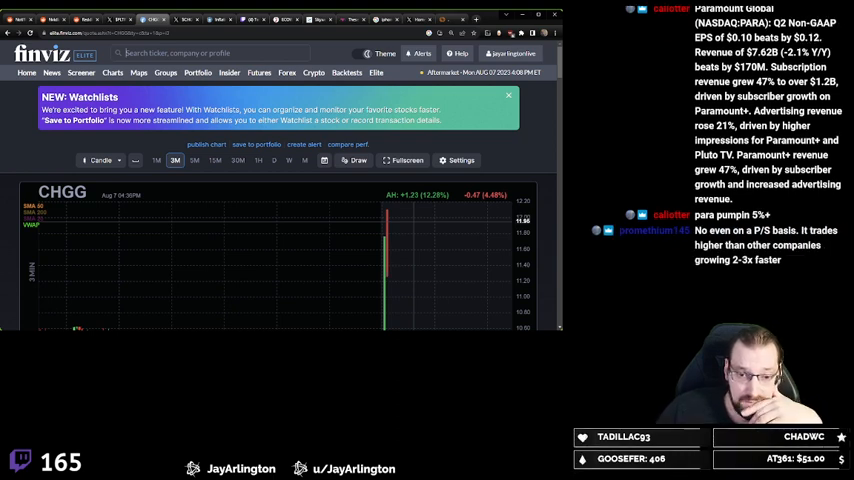
scroll(down, 3)
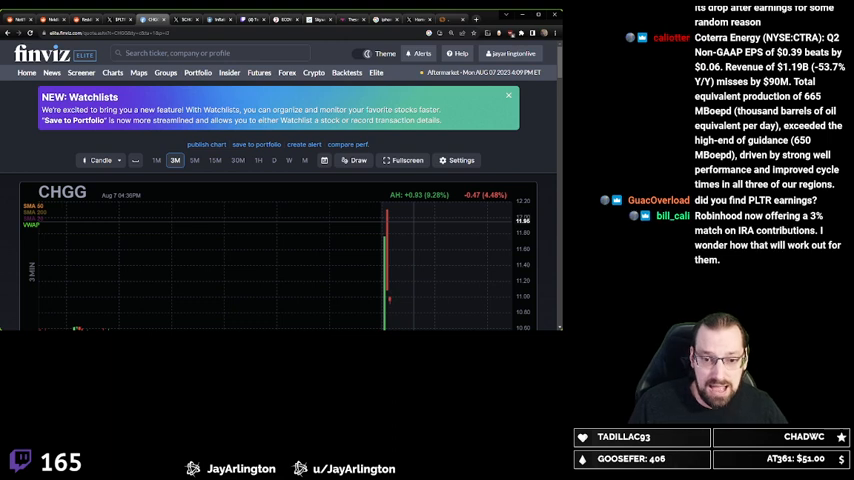
- Scroll down the Finviz CHGG 3-minute chart page
scroll(down, 3)
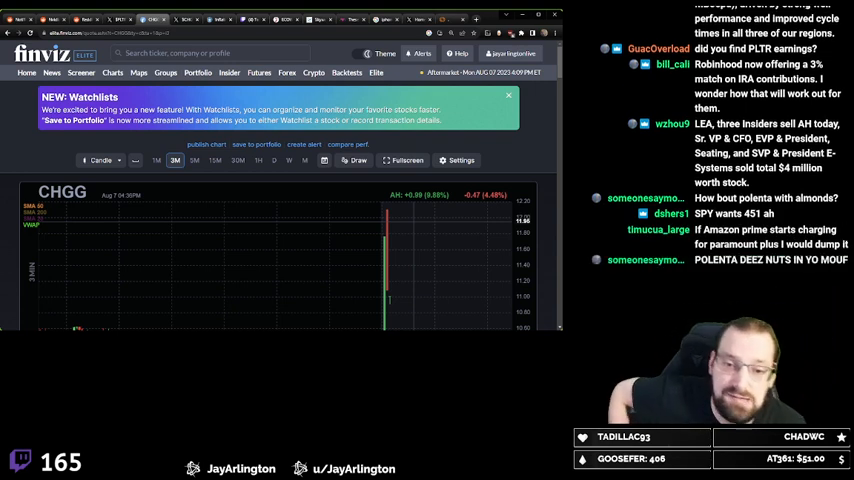
mouse_move(390, 217)
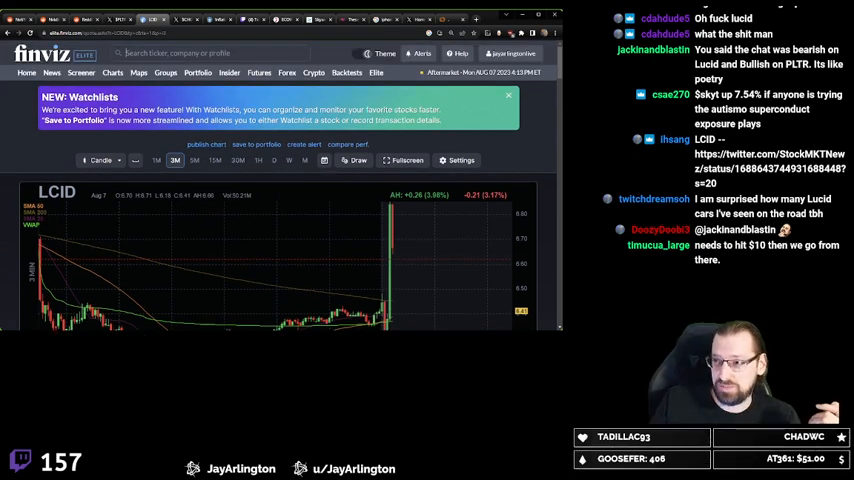
- Type 'sk' into the Finviz ticker search while the S&P 500 heat map loads
text(sk)
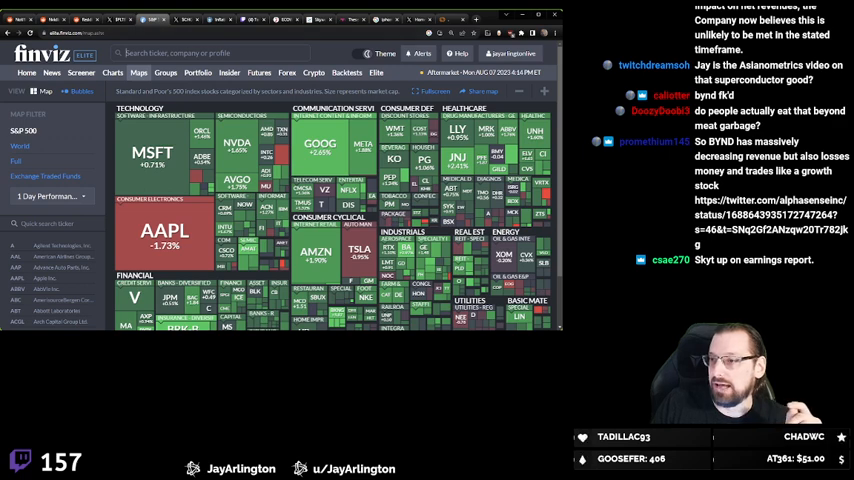
- Type 'sky' into the Finviz search to bring up SKYT's daily chart
text(sky)
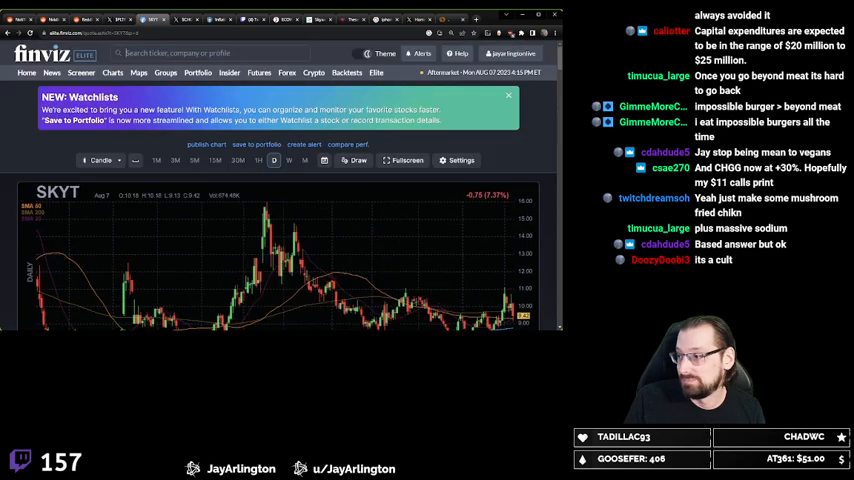
- Switch the SKYT chart to 3-minute candles and type 'chgg' in the search
click(174, 160)
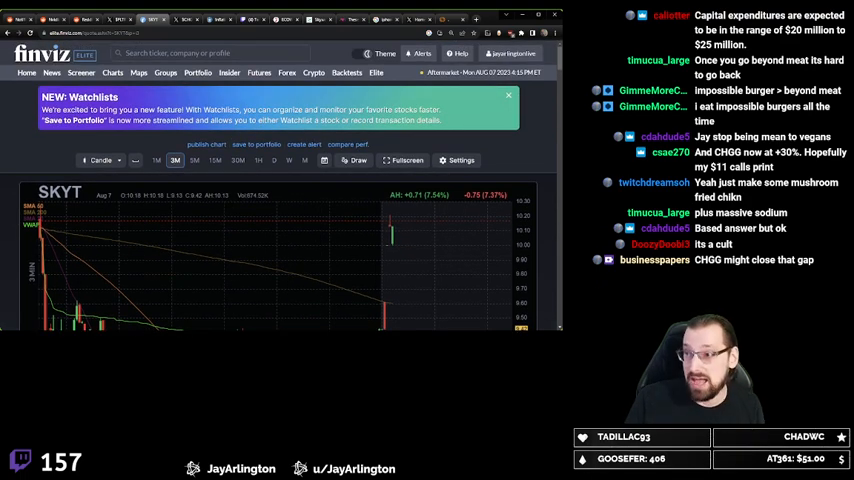
text(chgg)
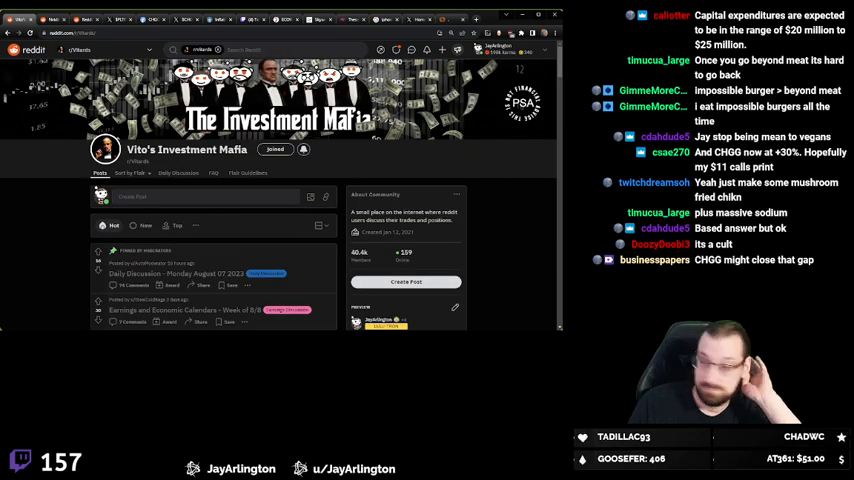
- Open the r/Vitards Monday Daily Discussion thread and scroll through its comments
click(177, 272)
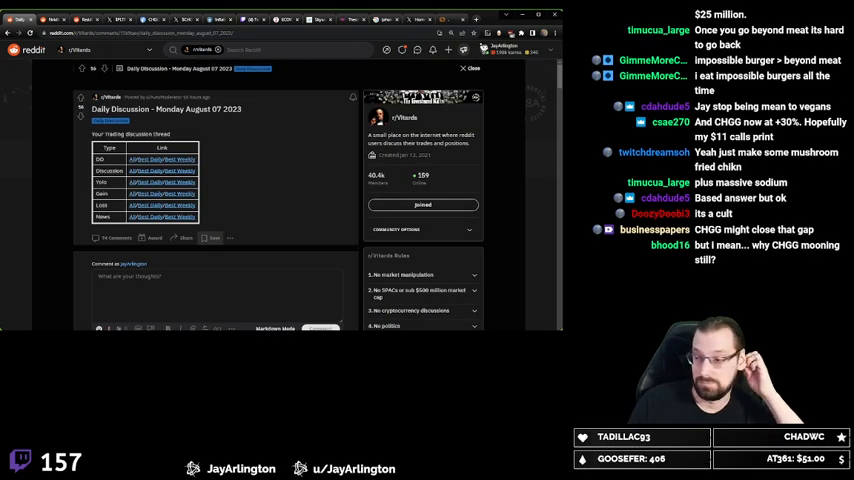
scroll(down, 3)
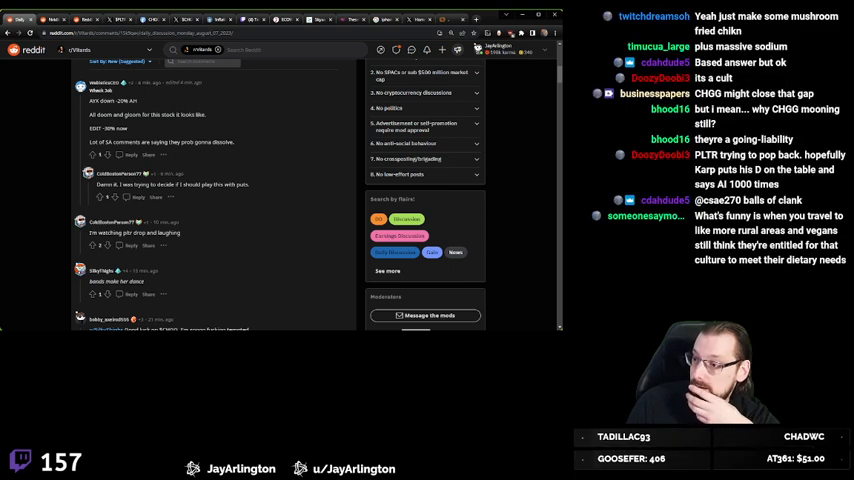
scroll(down, 3)
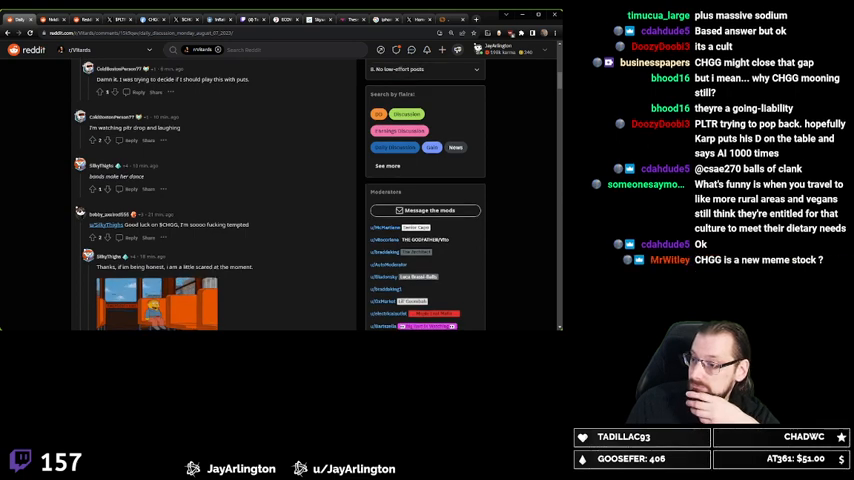
scroll(down, 3)
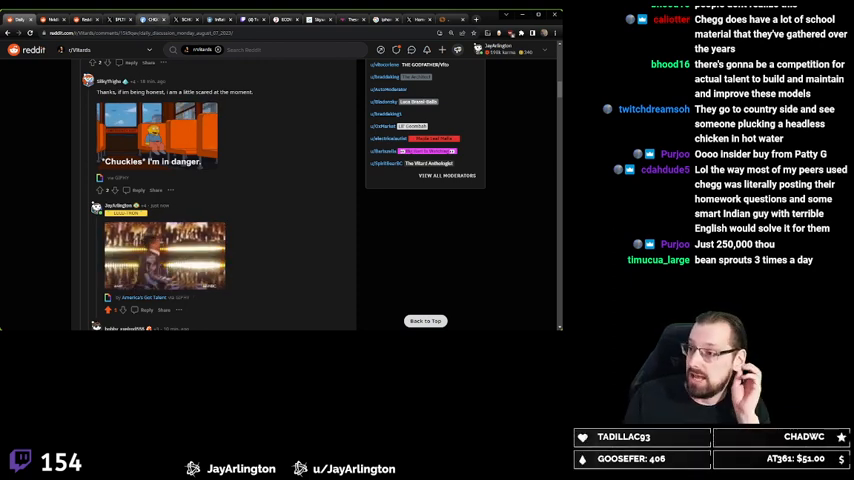
- Return to the Finviz CHGG chart and search for 'swks'
click(152, 19)
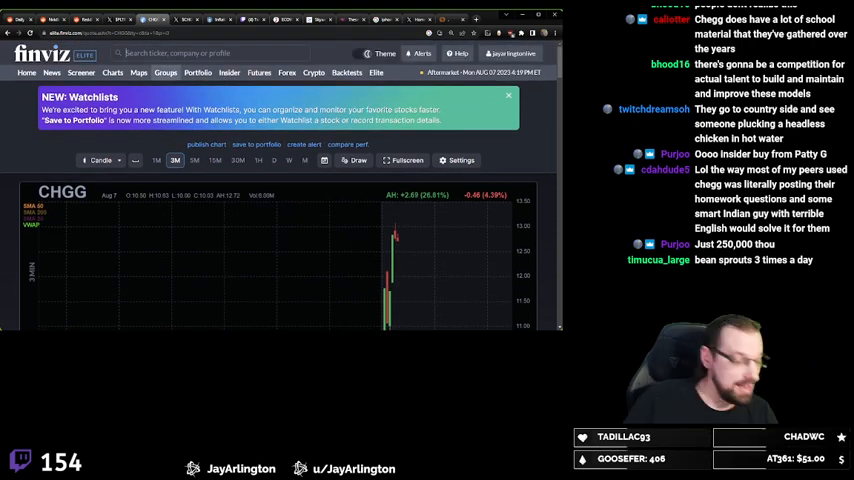
text(swks)
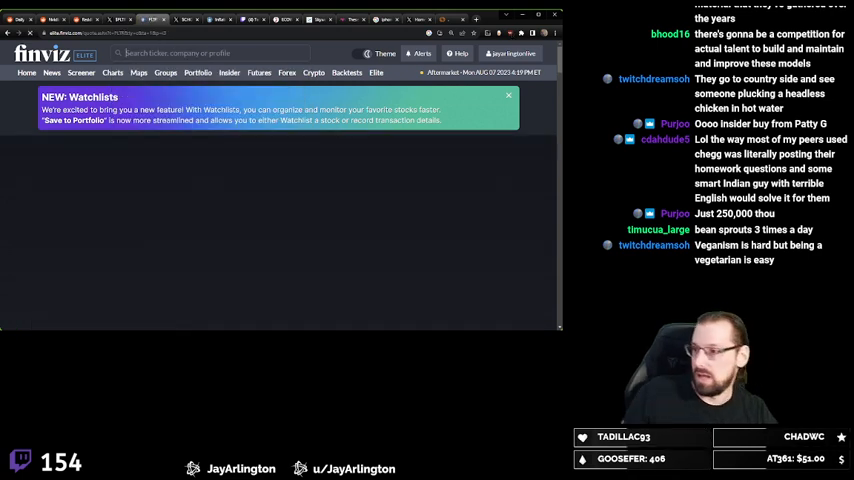
click(509, 95)
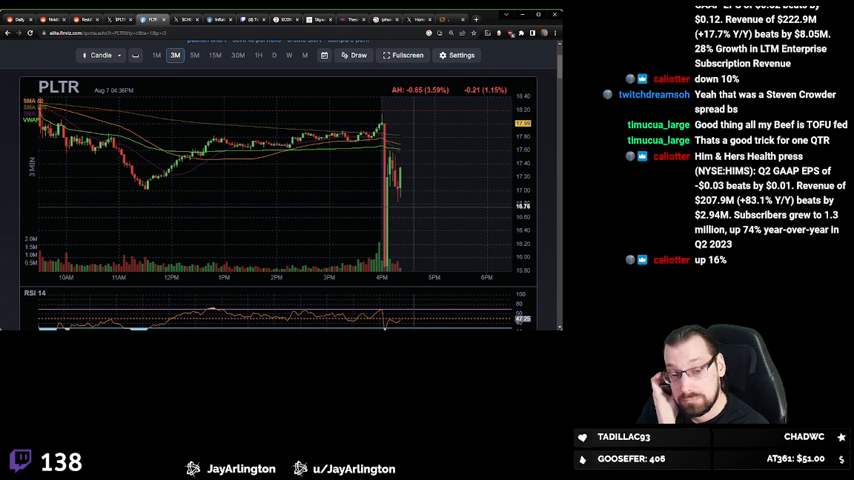
mouse_move(408, 213)
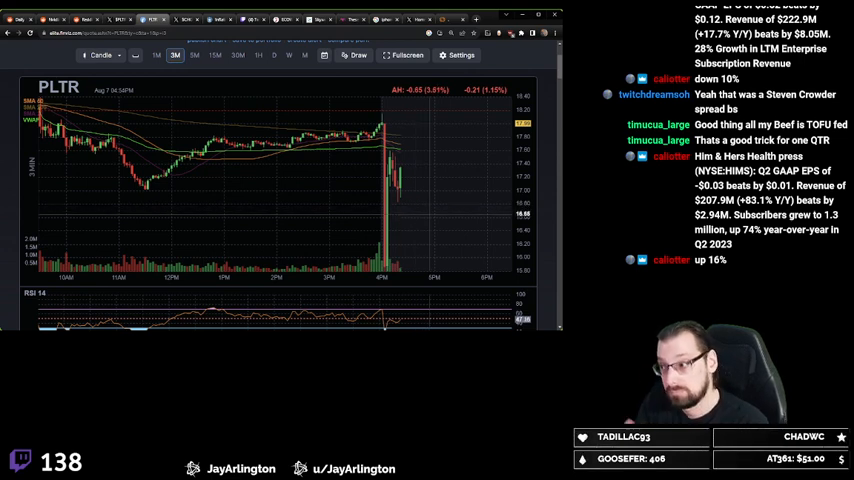